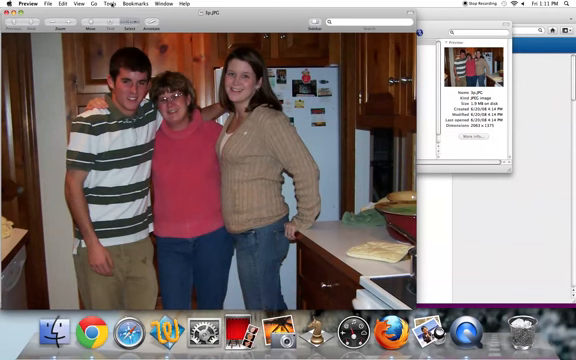
Step: Open Adjust Size and enter a 100-pixel width, scaling height proportionally to 67
{"action": "left_click", "coordinate": [98, 5]}
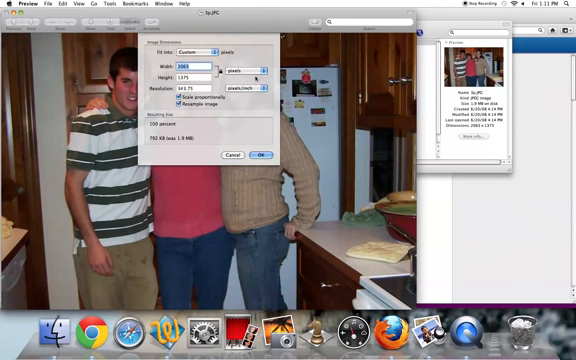
{"action": "type", "text": "100"}
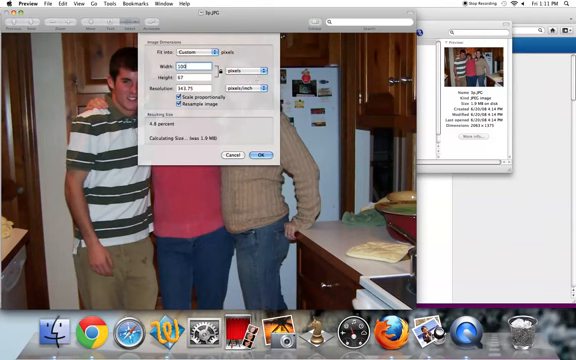